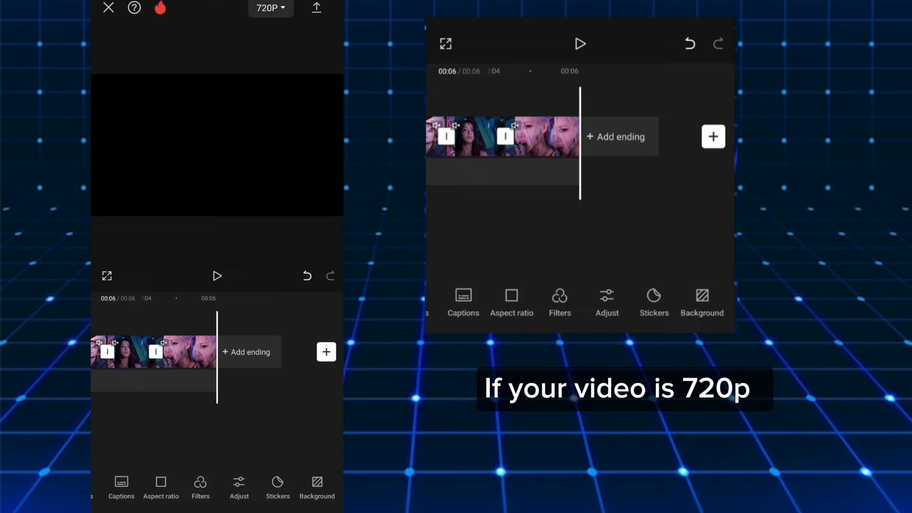
Step: Try 2K/4K and high bitrate, then settle on 1080p export quality
{"action": "left_click", "coordinate": [217, 275]}
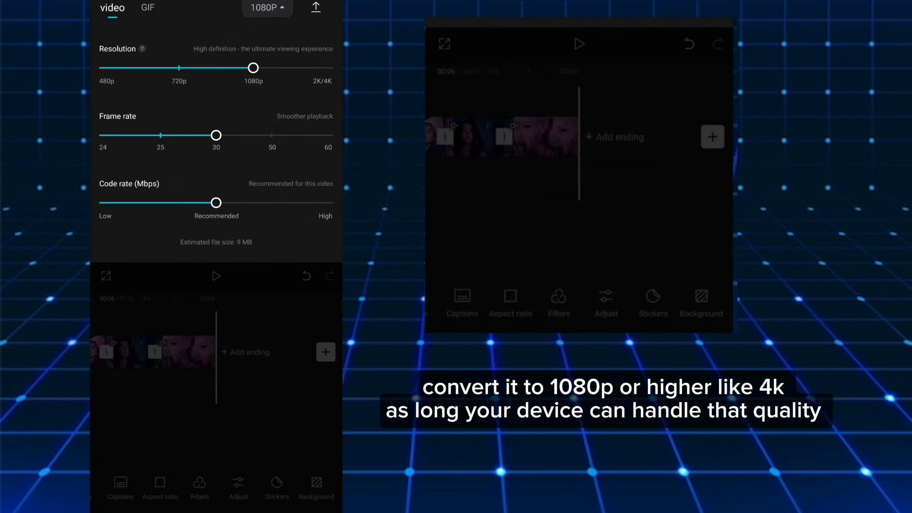
{"action": "left_click_drag", "start_coordinate": [253, 68], "coordinate": [328, 67]}
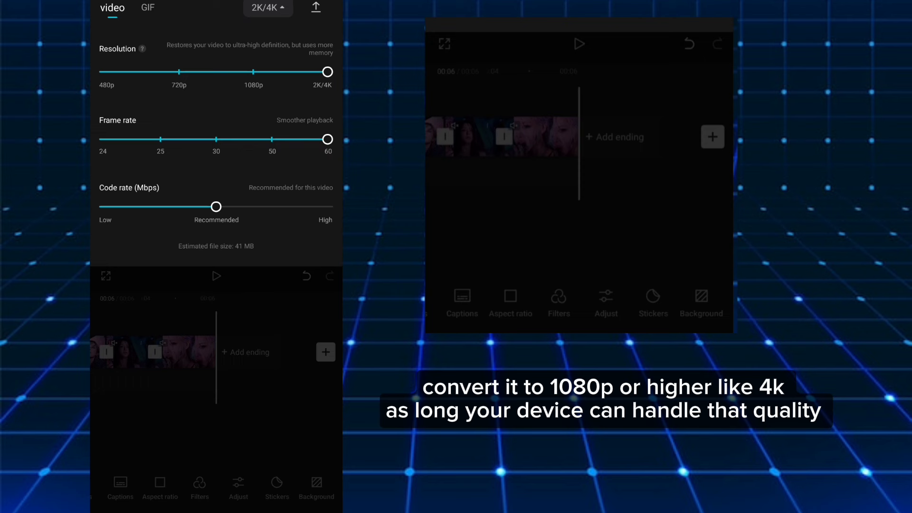
{"action": "left_click_drag", "start_coordinate": [217, 207], "coordinate": [328, 207]}
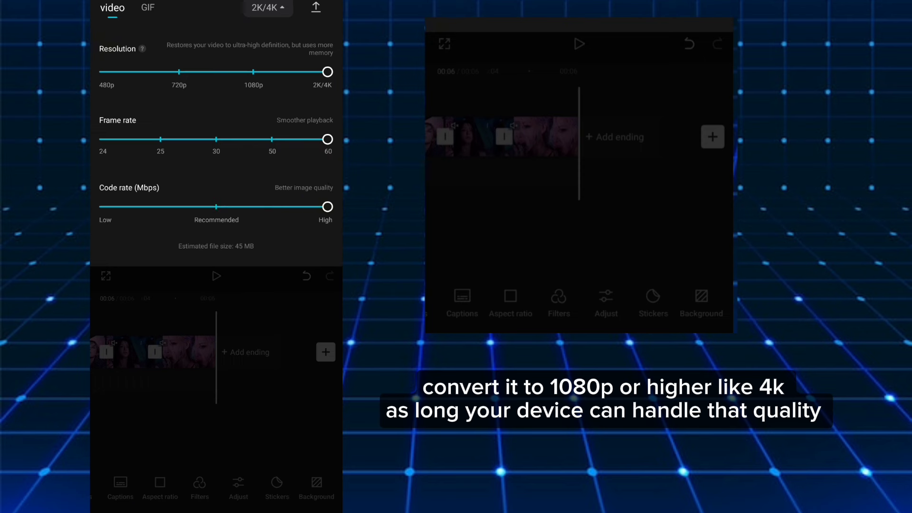
{"action": "left_click_drag", "start_coordinate": [327, 71], "coordinate": [248, 71]}
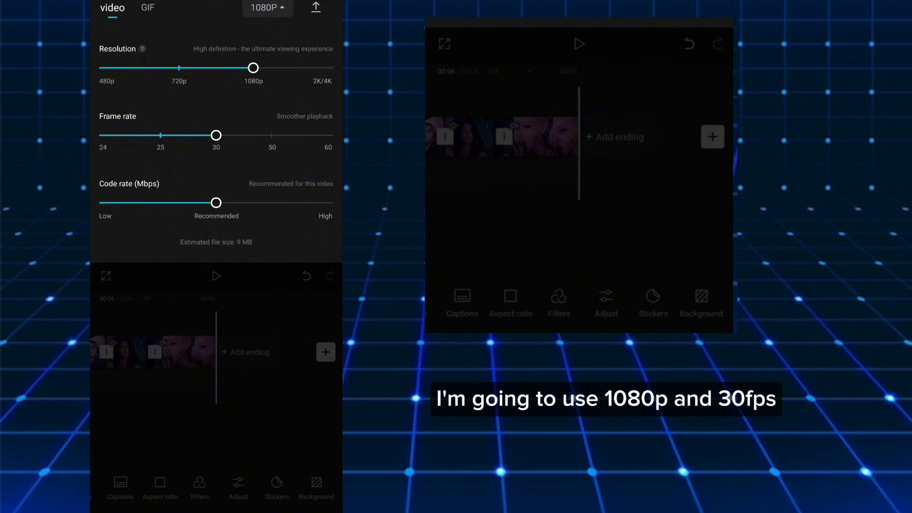
{"action": "left_click", "coordinate": [316, 7]}
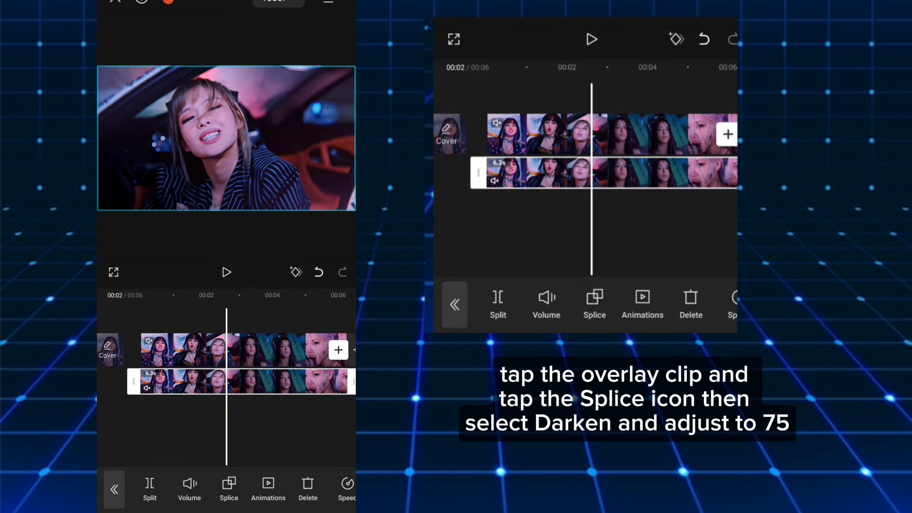
Step: Blend the overlay clip with Darken at about 75 opacity
{"action": "left_click", "coordinate": [593, 303]}
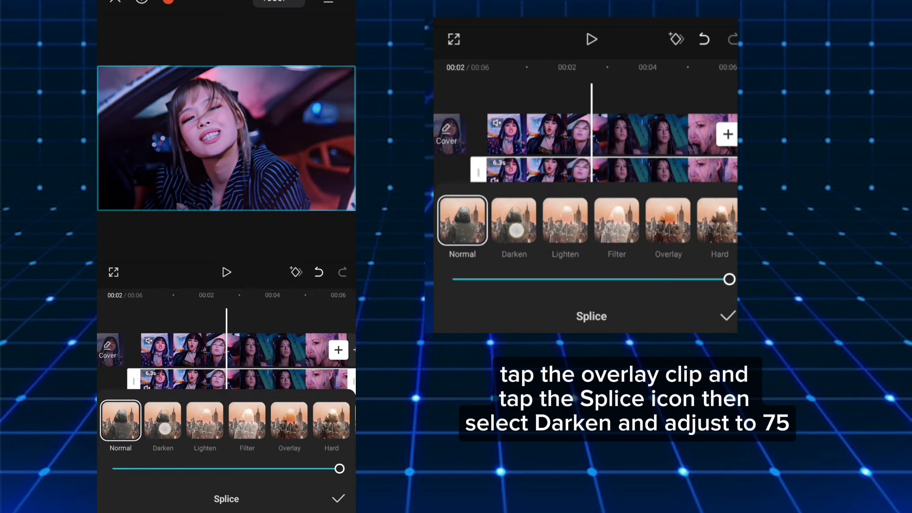
{"action": "left_click", "coordinate": [513, 220]}
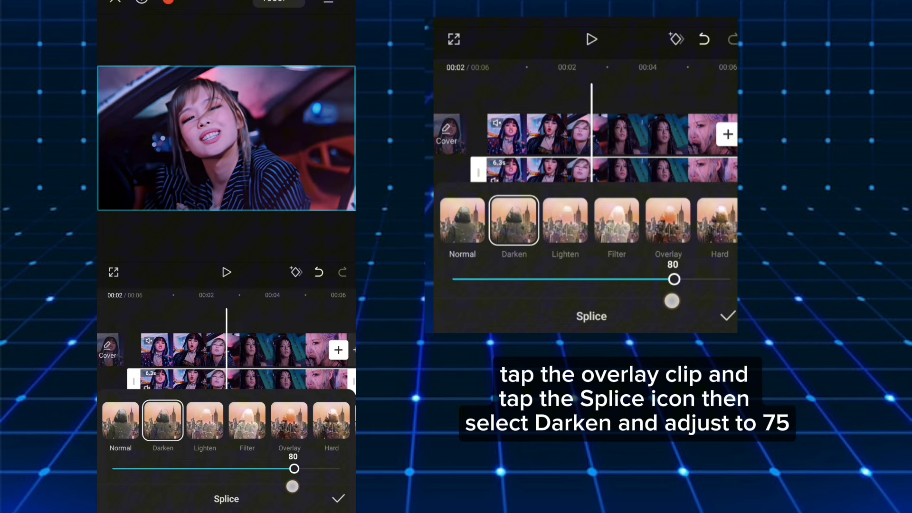
{"action": "left_click_drag", "start_coordinate": [673, 279], "coordinate": [660, 279]}
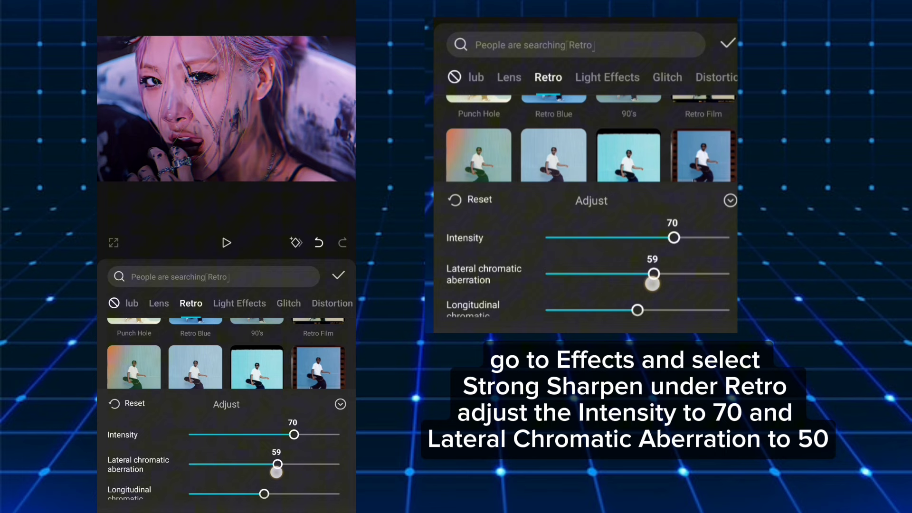
Step: Lower lateral chromatic aberration to about 50 and confirm the Strong Sharpen effect
{"action": "left_click_drag", "start_coordinate": [653, 274], "coordinate": [636, 274]}
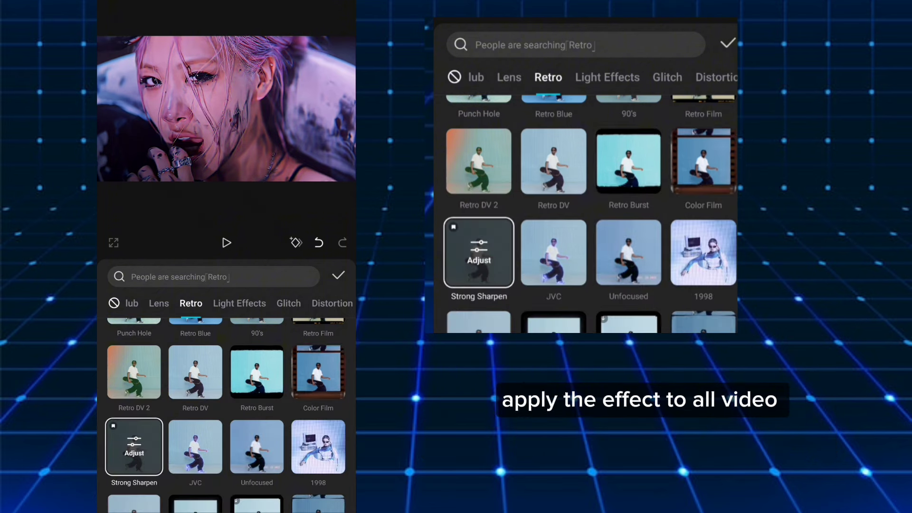
{"action": "left_click", "coordinate": [337, 275]}
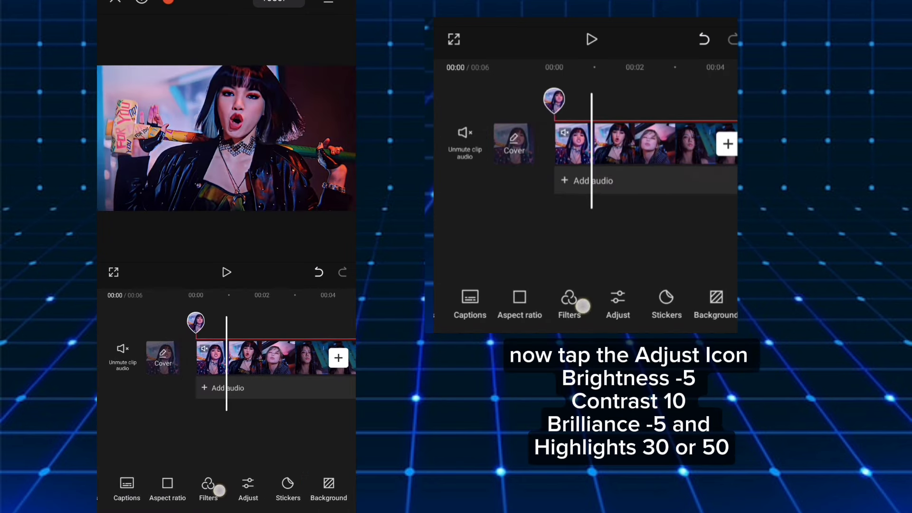
Step: Adjust brightness and tones, raising highlights to about 46
{"action": "left_click", "coordinate": [616, 305]}
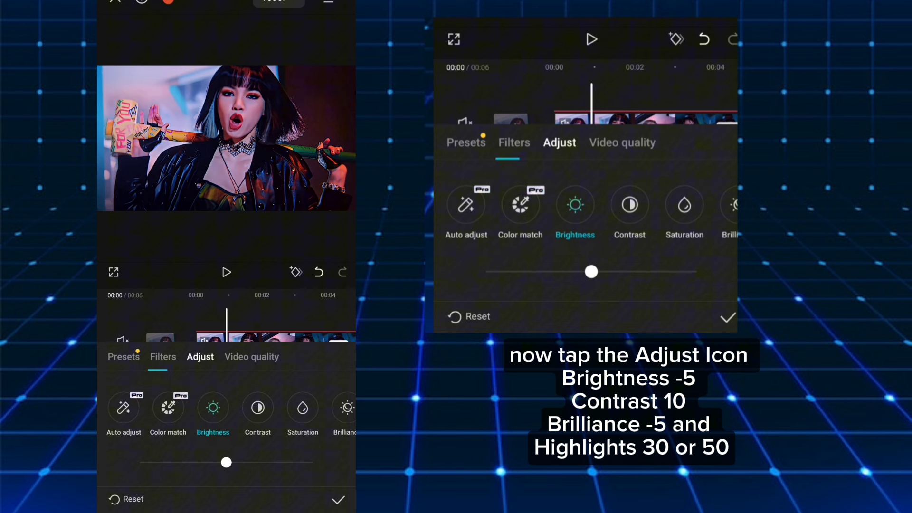
{"action": "left_click", "coordinate": [629, 204]}
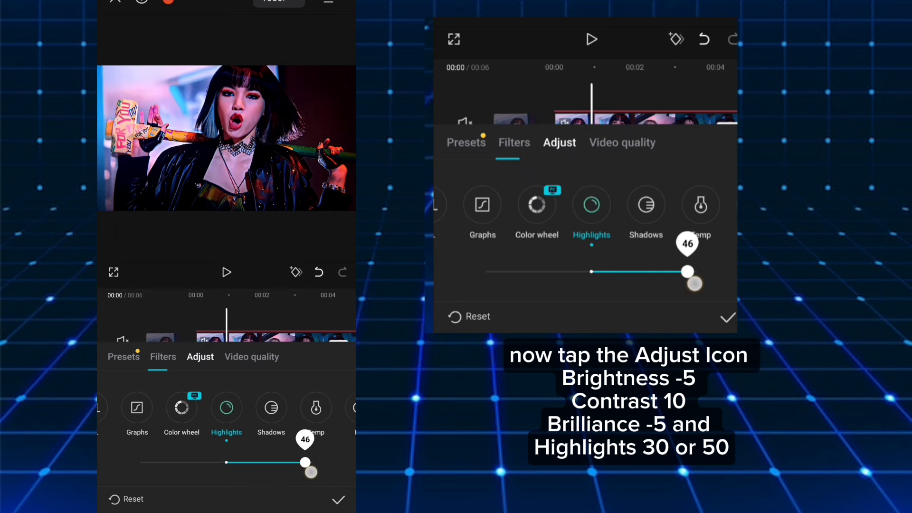
{"action": "left_click_drag", "start_coordinate": [688, 272], "coordinate": [695, 272]}
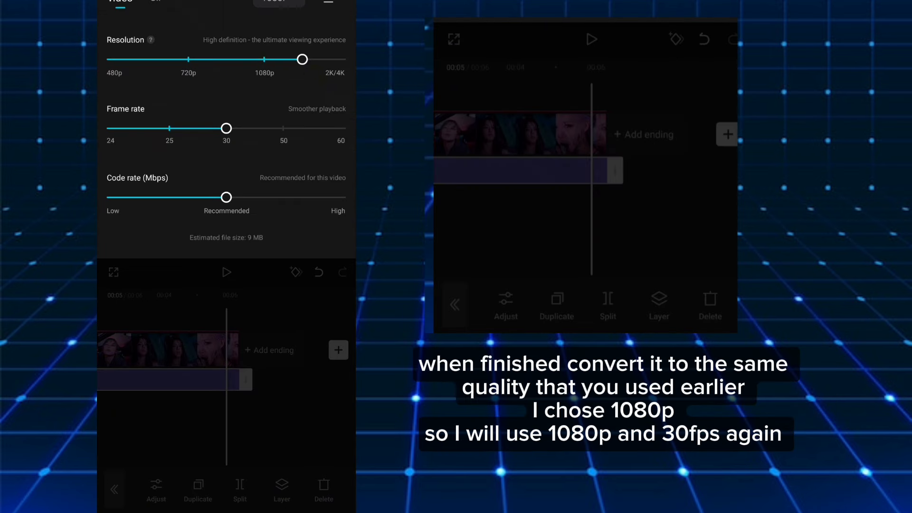
Step: Push resolution to 2K/4K and frame rate to 60, then return to 1080p
{"action": "left_click_drag", "start_coordinate": [303, 59], "coordinate": [340, 63]}
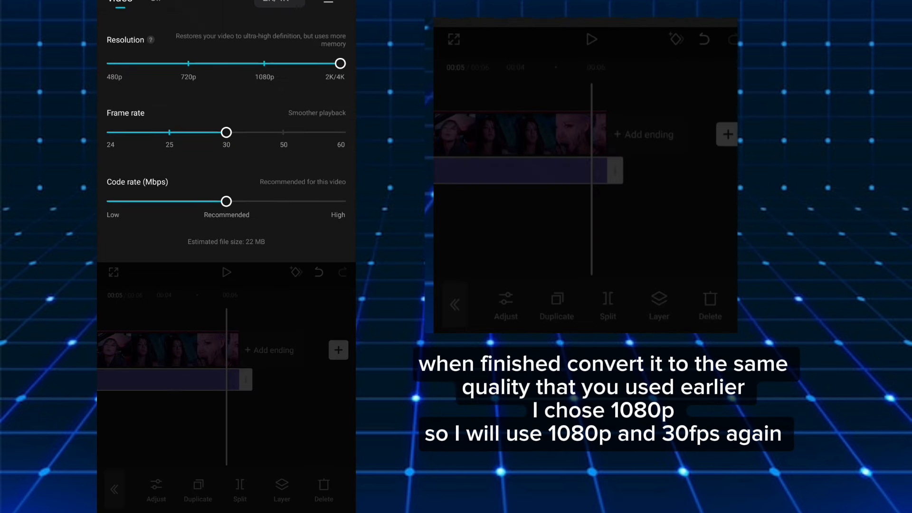
{"action": "left_click_drag", "start_coordinate": [226, 132], "coordinate": [340, 132]}
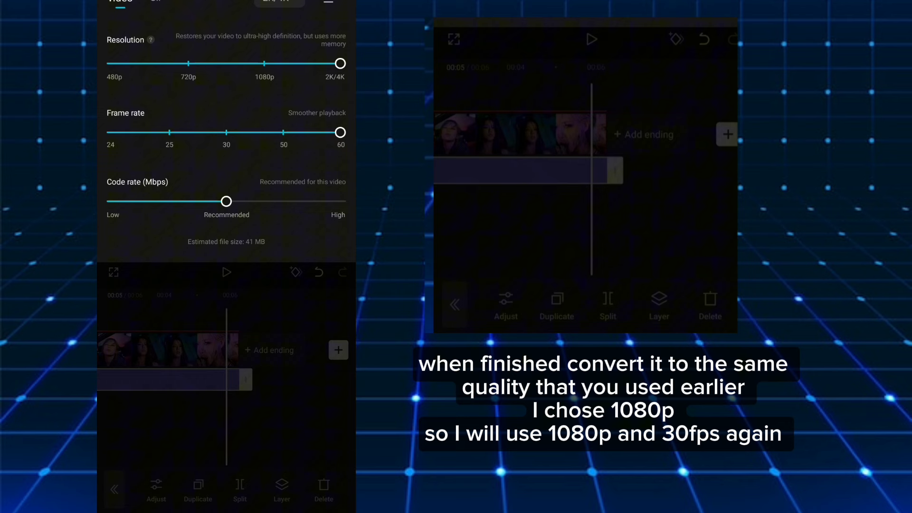
{"action": "left_click_drag", "start_coordinate": [341, 63], "coordinate": [264, 58]}
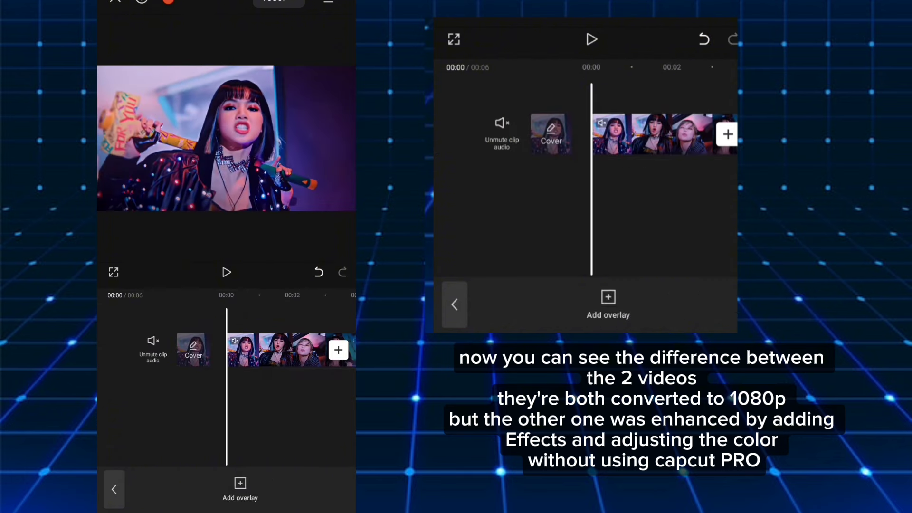
Step: Select the enhanced overlay clip and play both videos to compare
{"action": "left_click", "coordinate": [291, 350]}
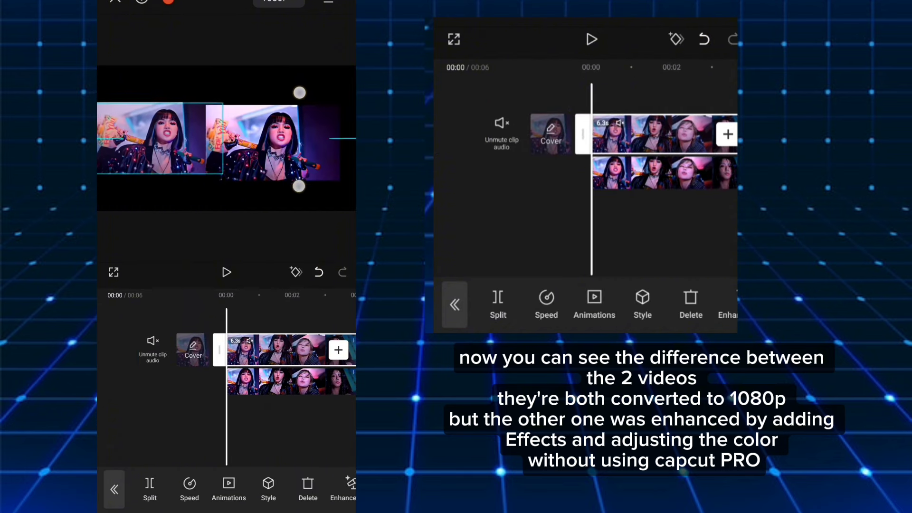
{"action": "left_click", "coordinate": [227, 272]}
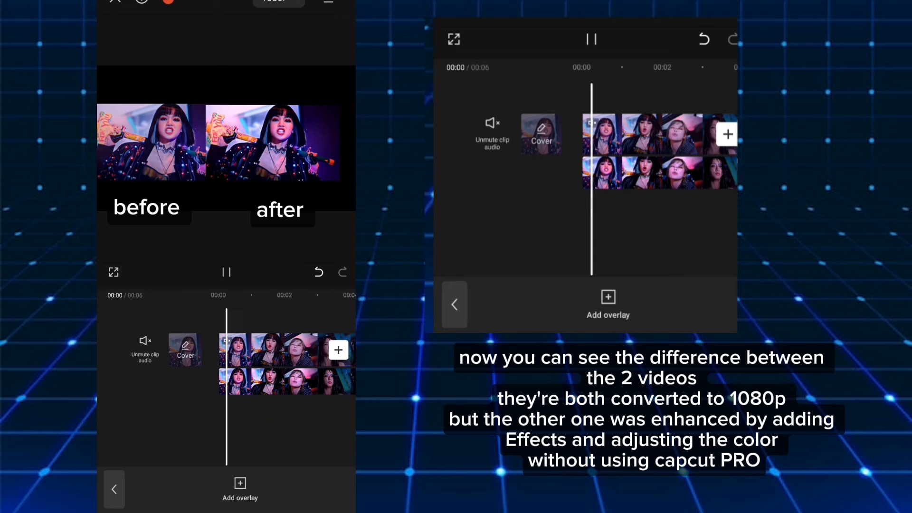